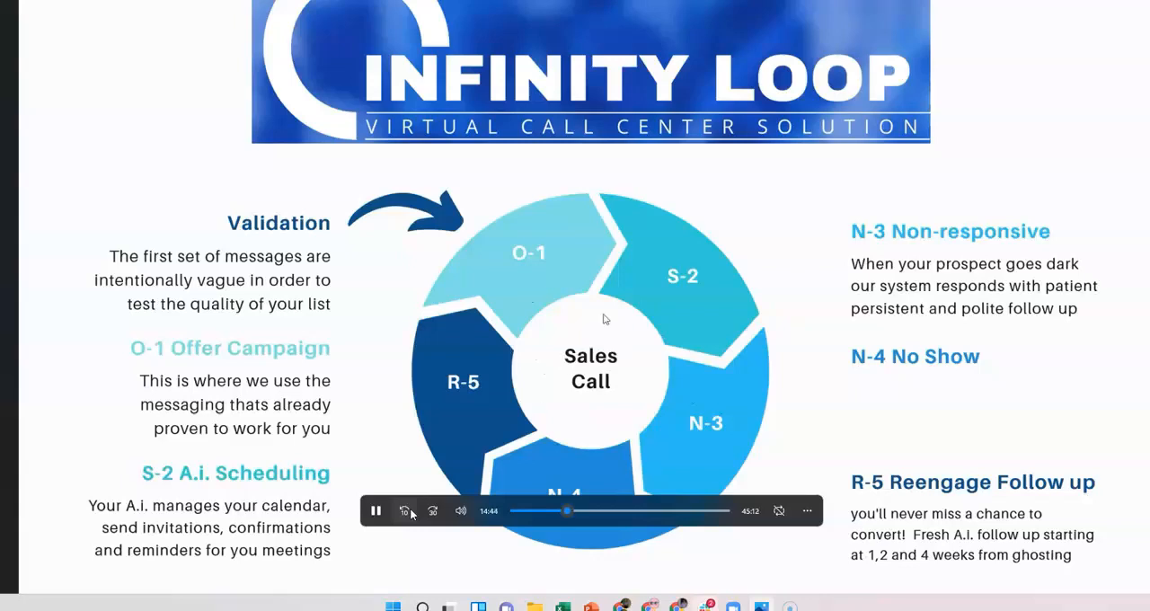
pyautogui.moveTo(721, 304)
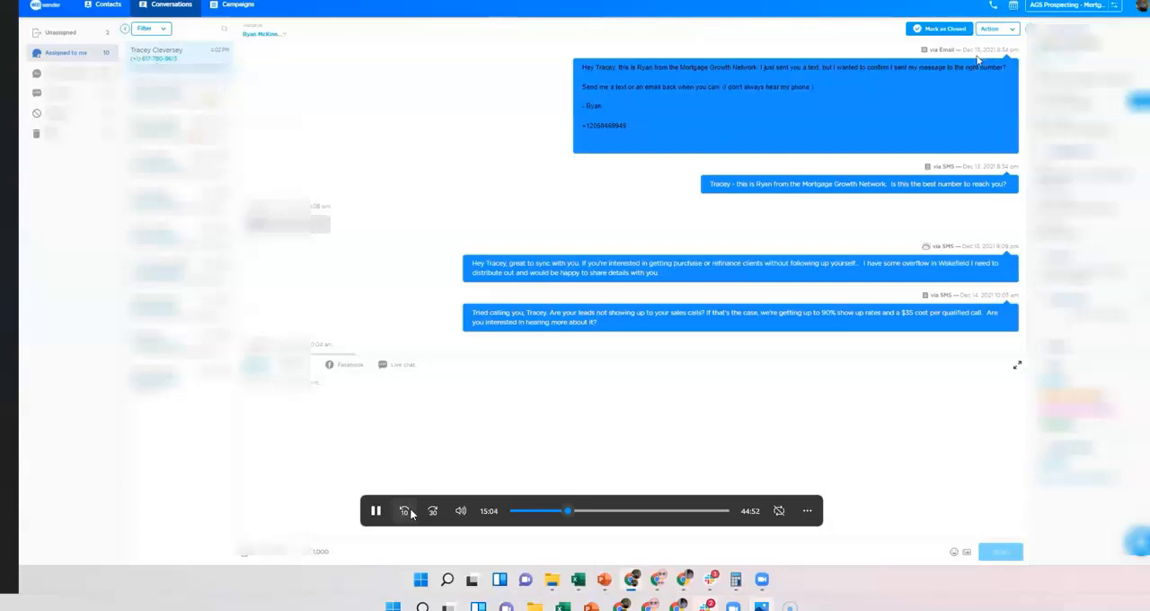
pyautogui.moveTo(818, 412)
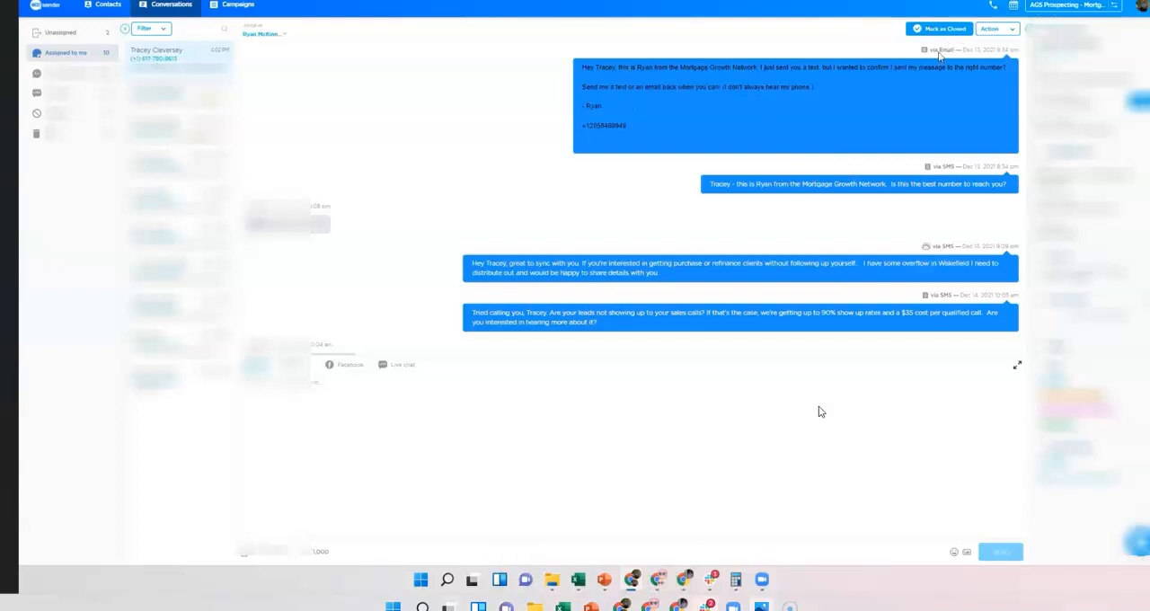
pyautogui.moveTo(730, 208)
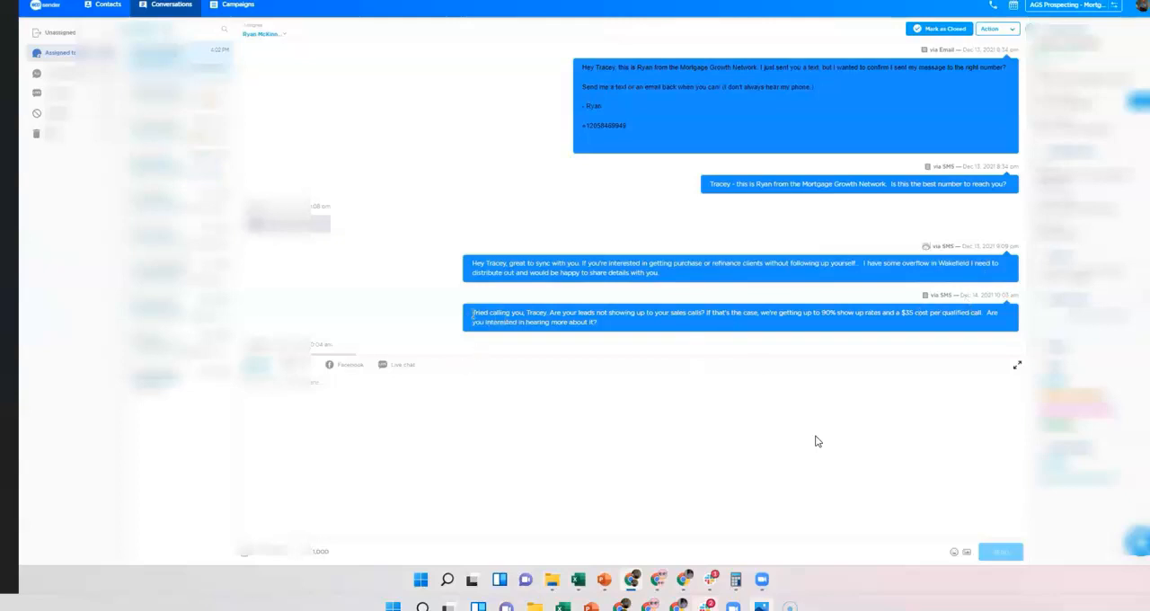
# Play and pause the ringless voicemail drop, revealing the lead's SMS replies agreeing on a 4:30 call.
pyautogui.scroll(-3)
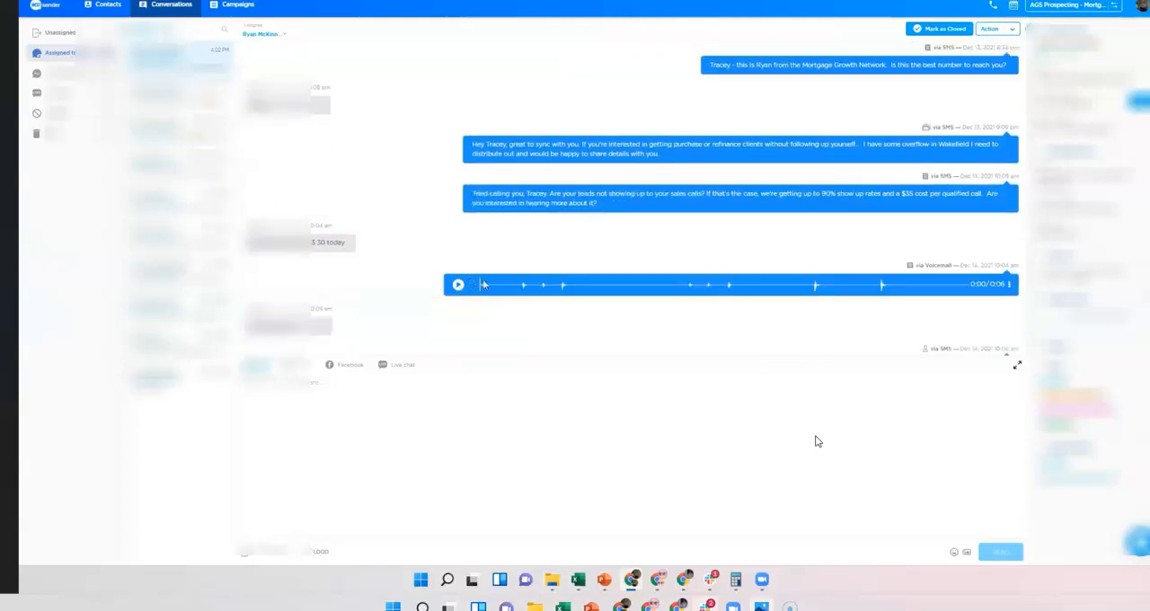
pyautogui.click(459, 284)
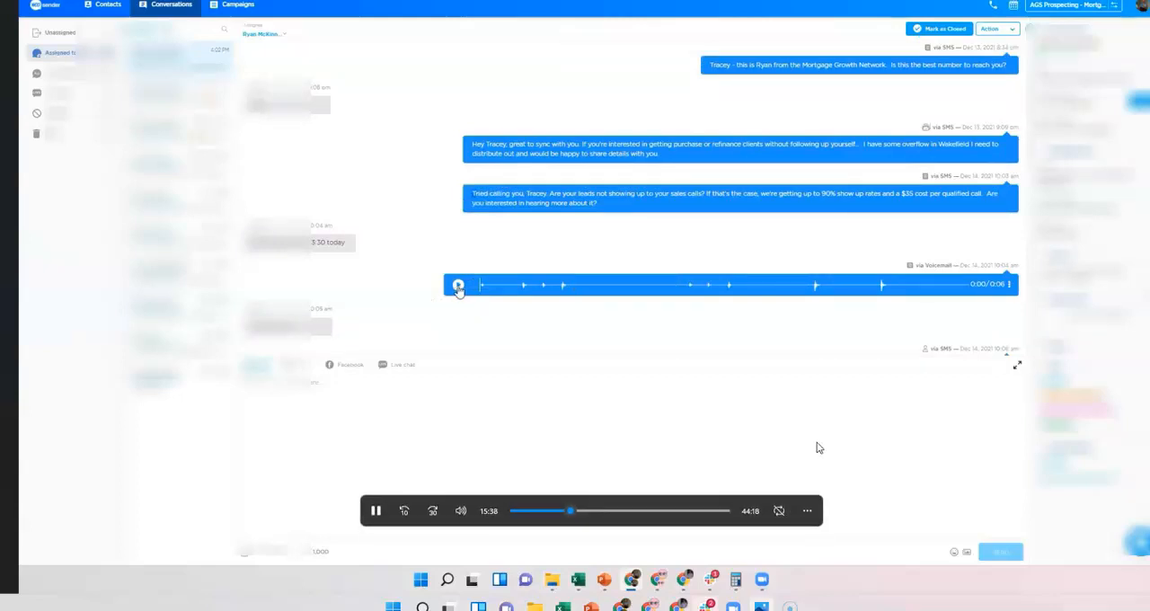
pyautogui.click(459, 284)
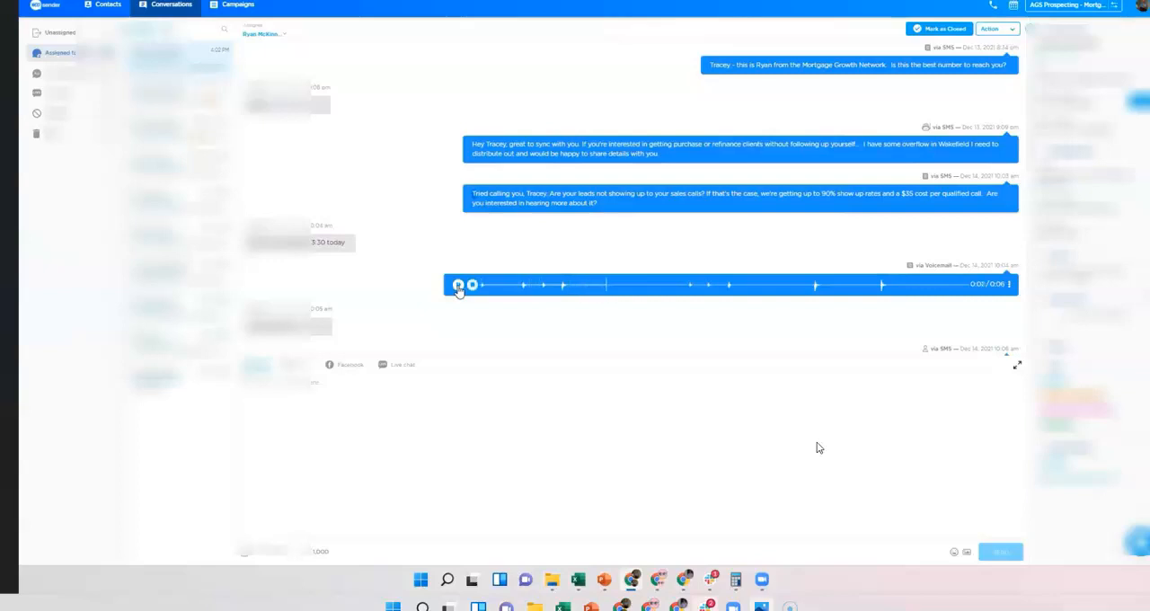
pyautogui.click(458, 285)
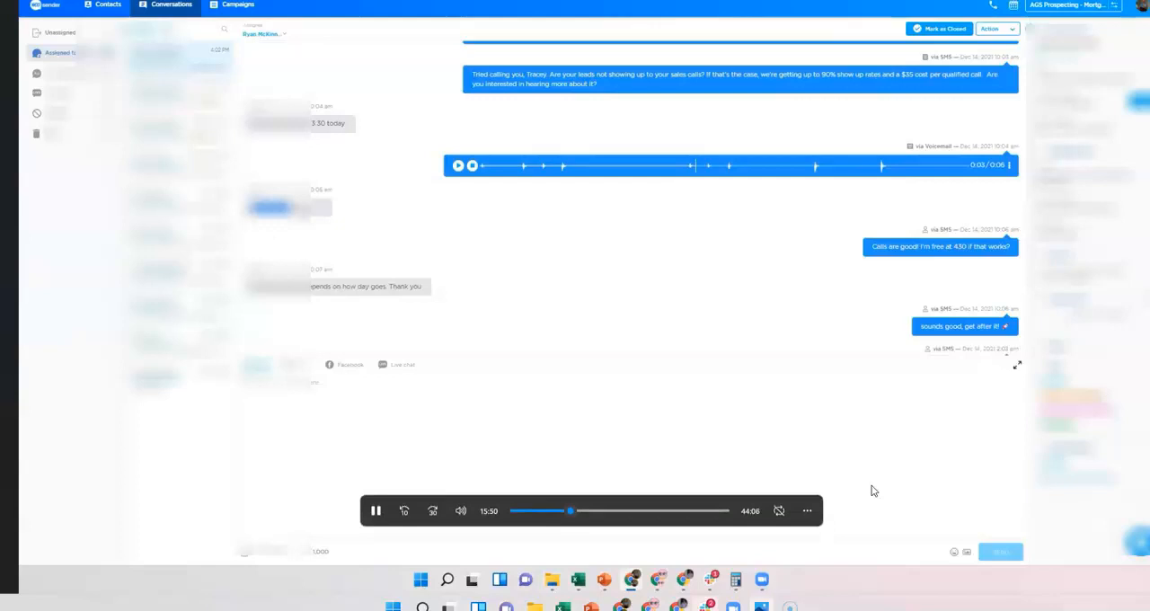
pyautogui.moveTo(885, 499)
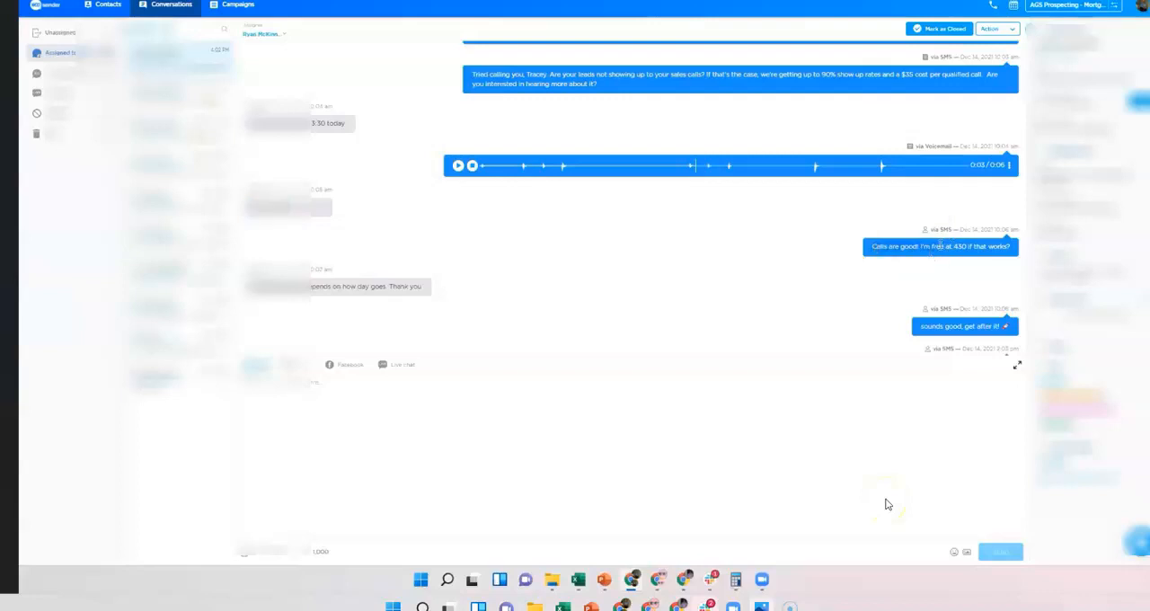
pyautogui.scroll(3)
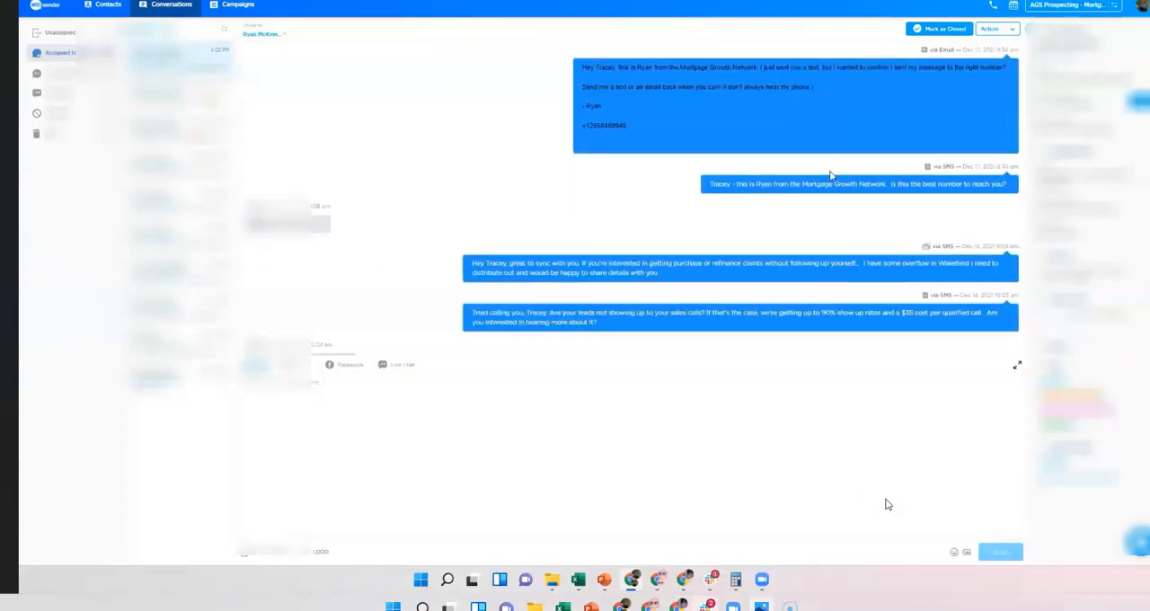
pyautogui.scroll(-3)
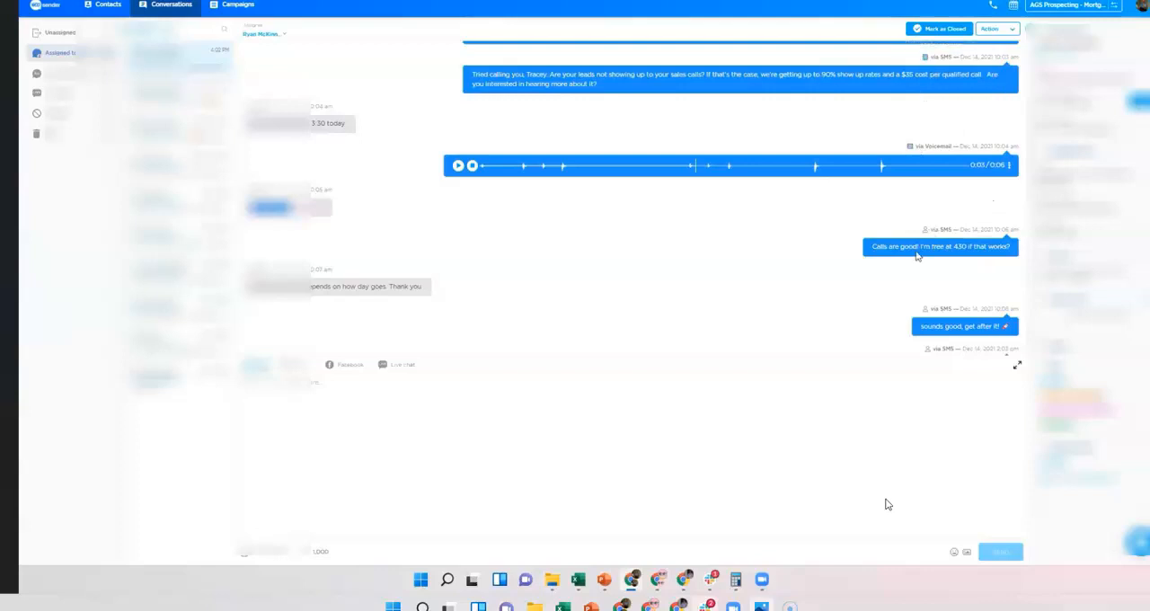
pyautogui.moveTo(804, 230)
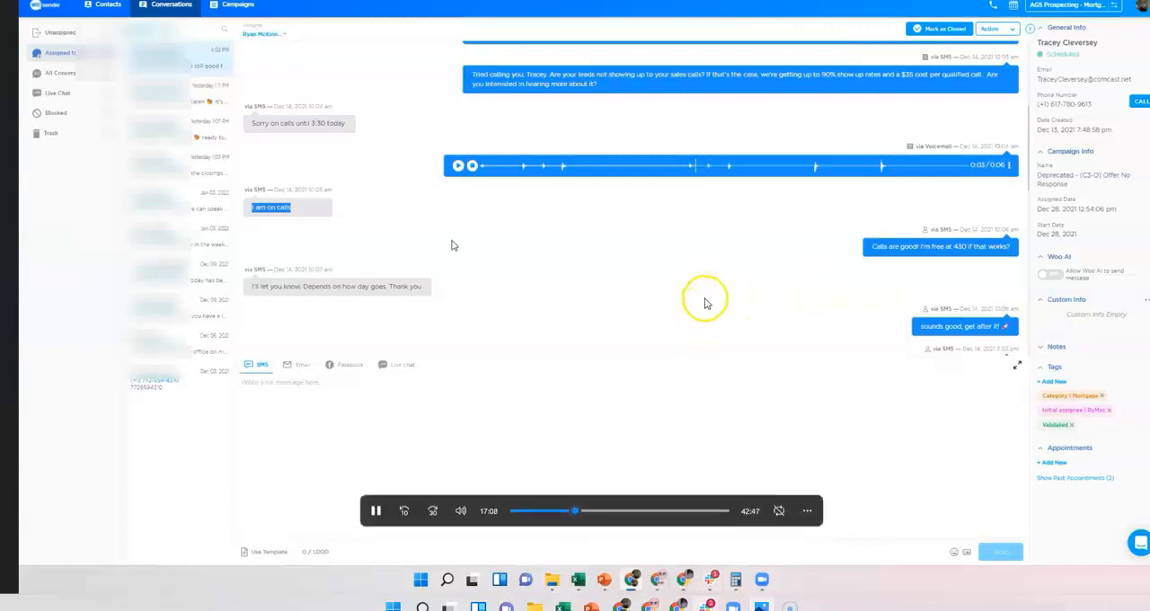
pyautogui.moveTo(705, 304)
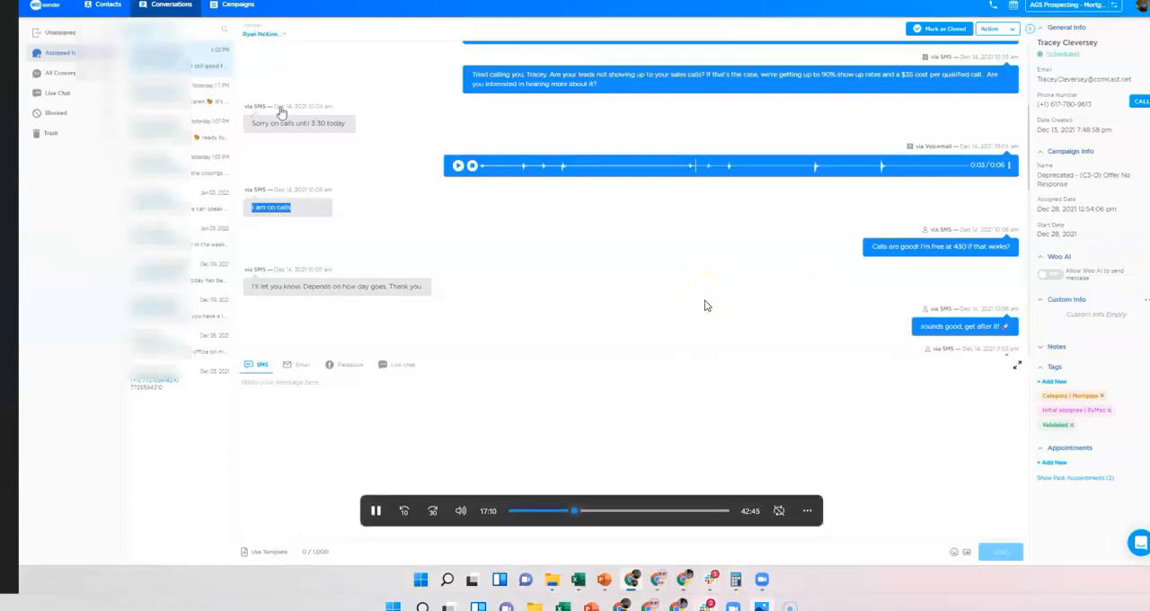
pyautogui.moveTo(694, 323)
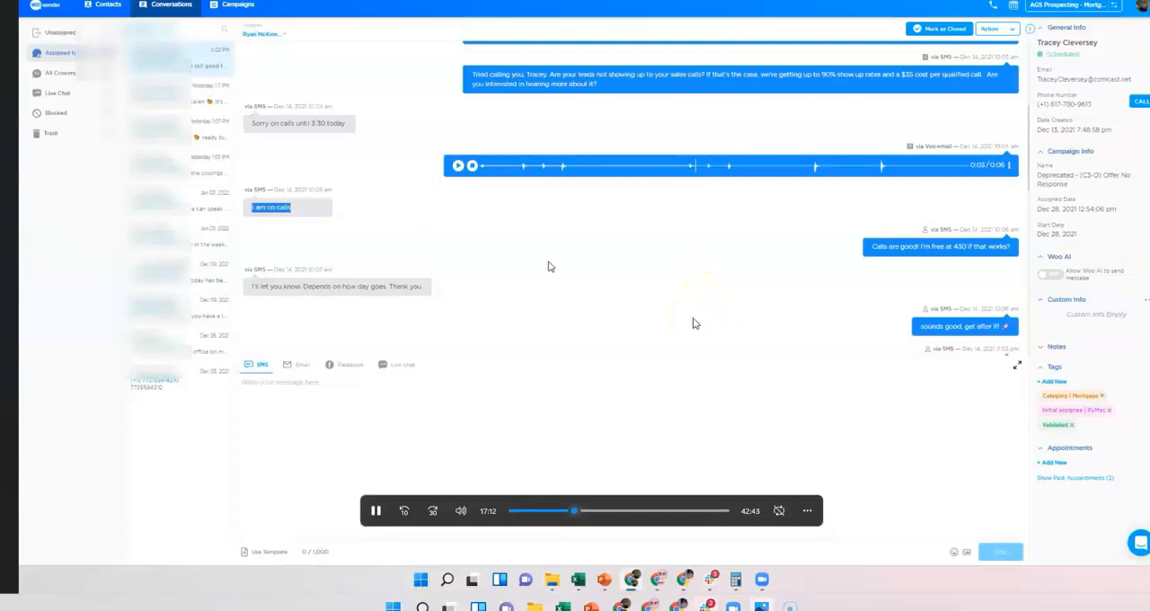